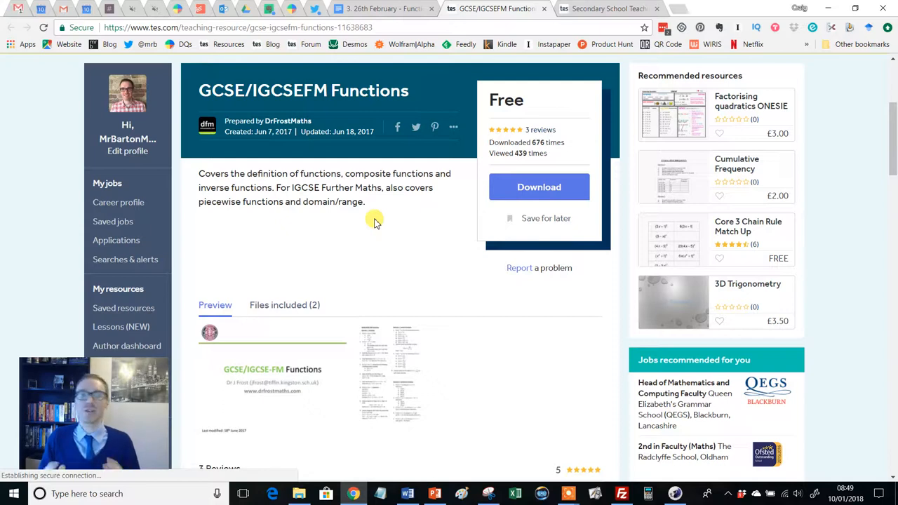
mouse_move(368, 233)
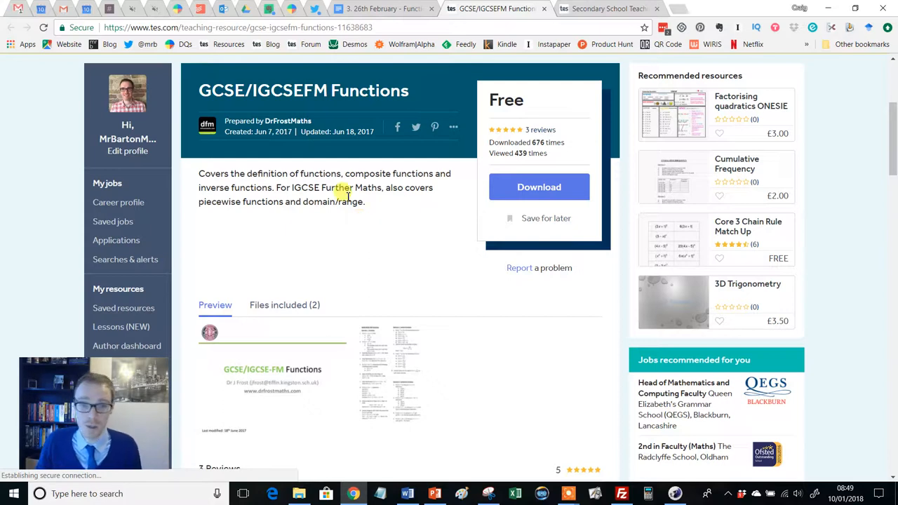
mouse_move(337, 216)
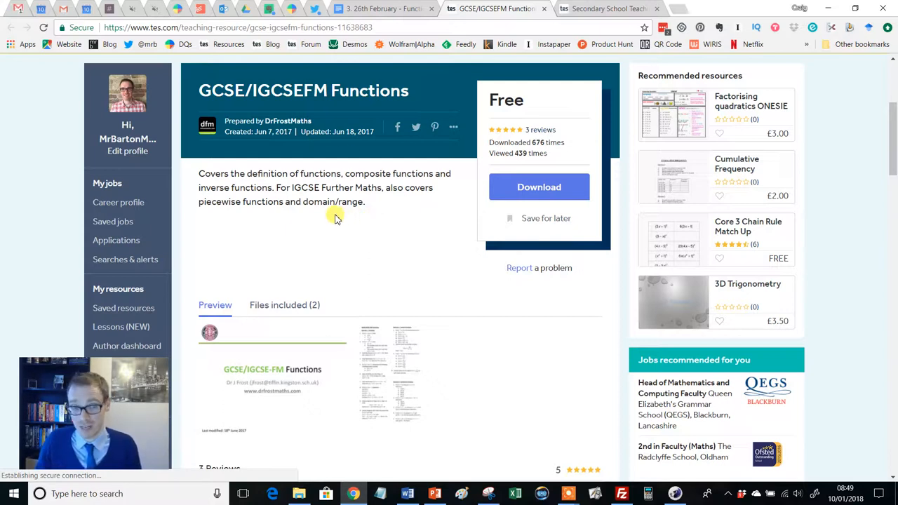
mouse_move(349, 112)
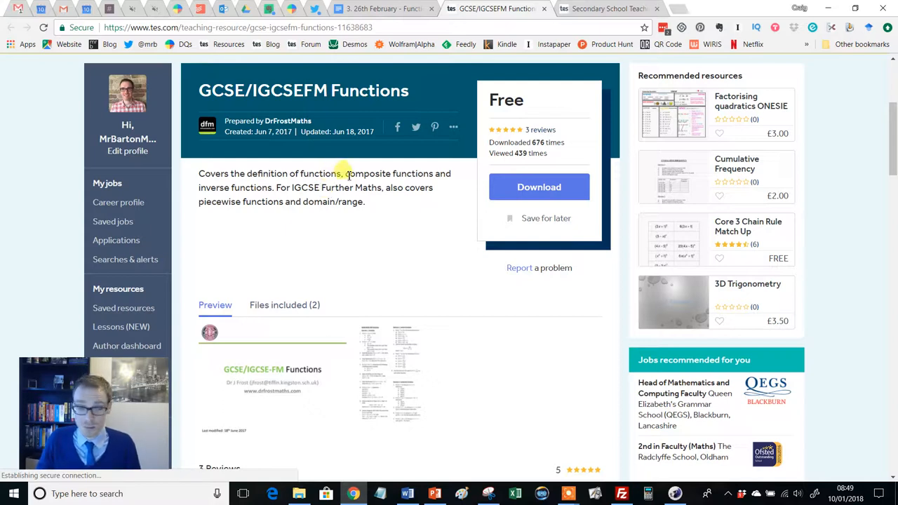
mouse_move(376, 222)
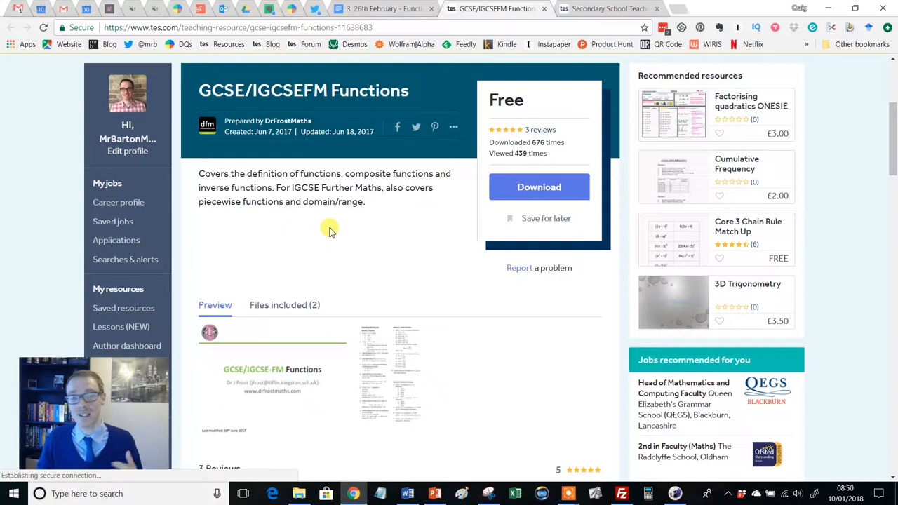
mouse_move(333, 268)
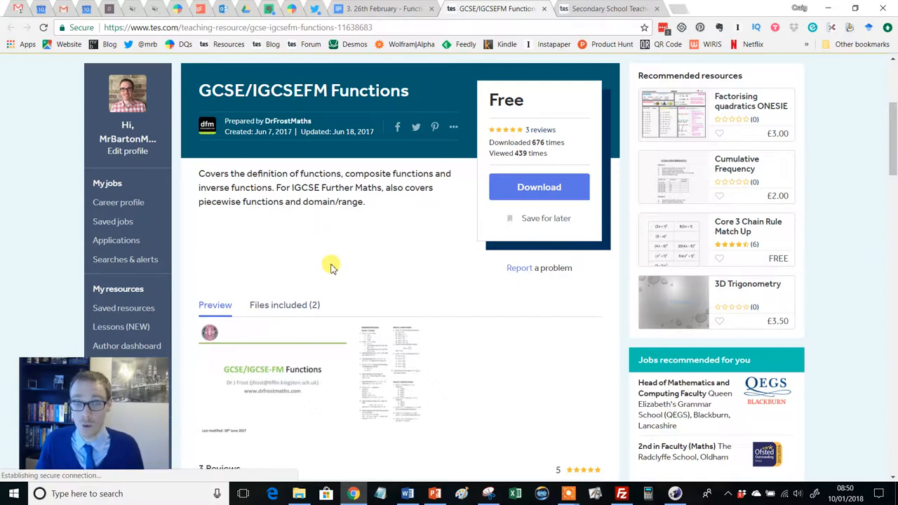
Scroll the TES page to the Preview thumbnail and launch the Functions slideshow
scroll(down, 3)
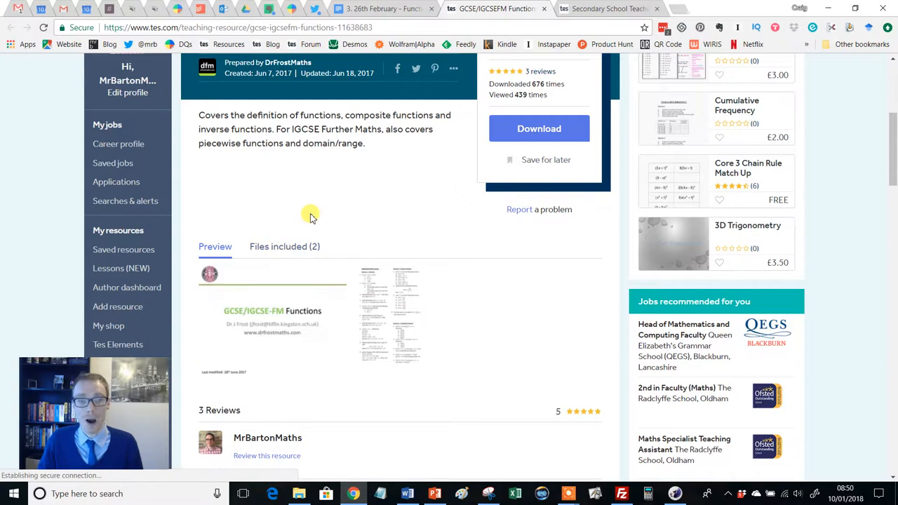
mouse_move(272, 321)
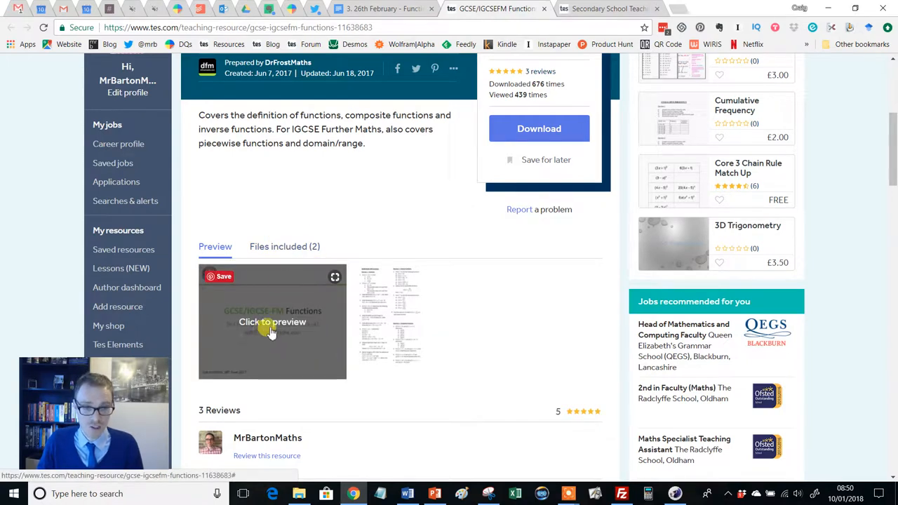
click(272, 321)
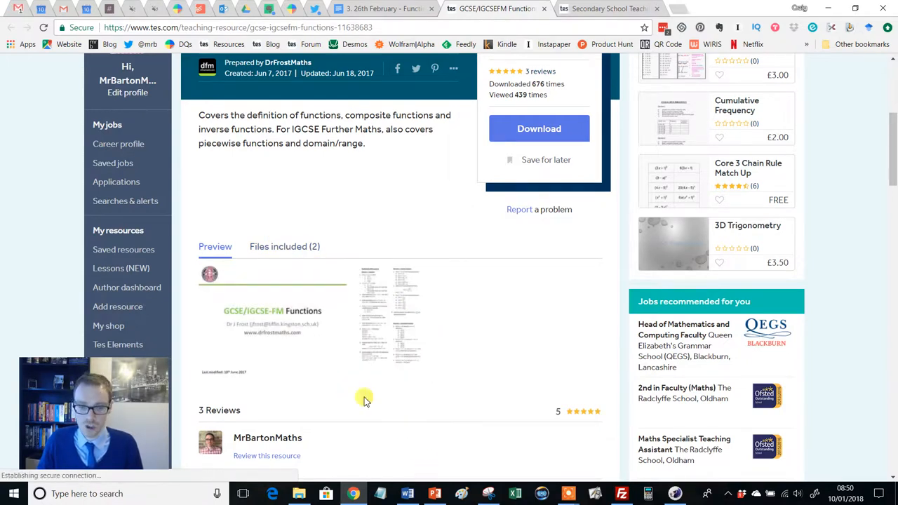
click(433, 494)
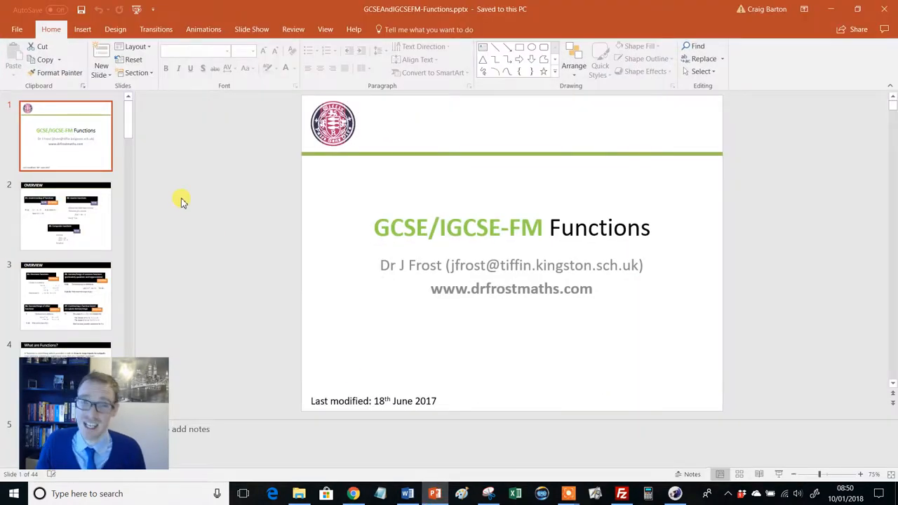
mouse_move(466, 210)
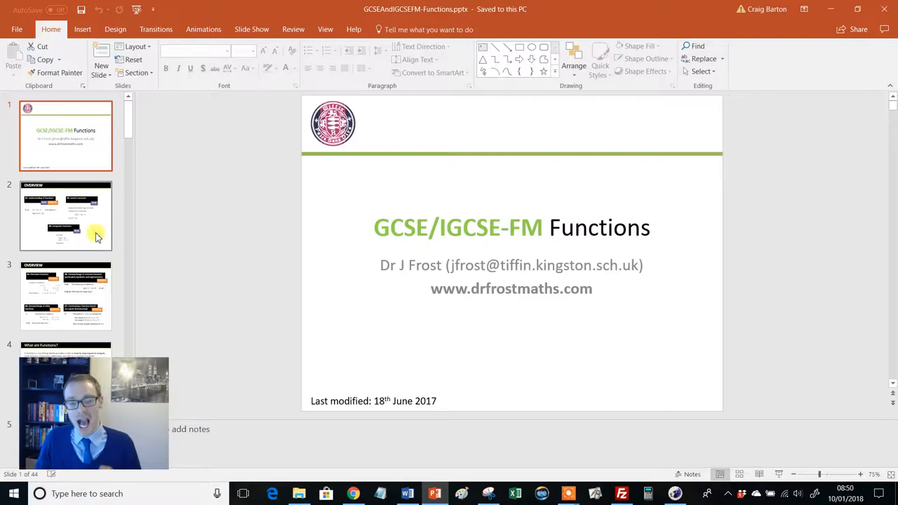
Show slide 2, the Overview of understanding, inverse and composite functions
click(64, 216)
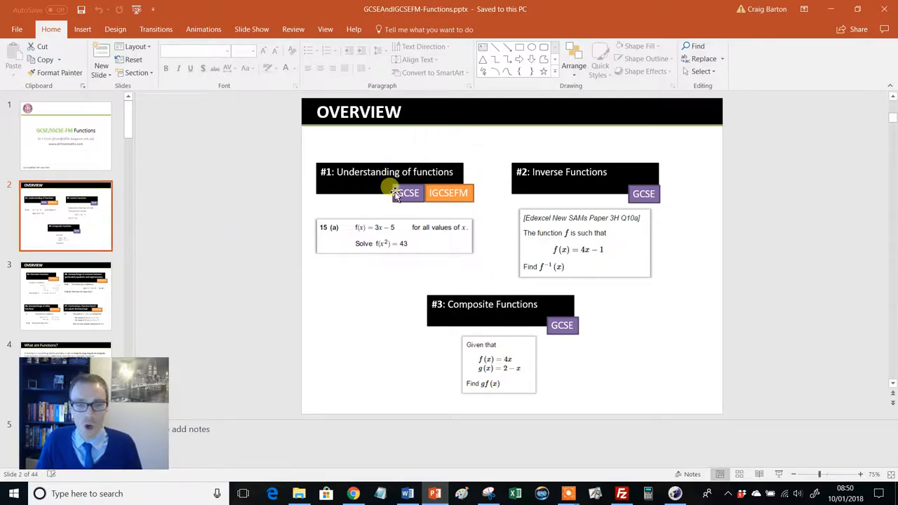
mouse_move(404, 219)
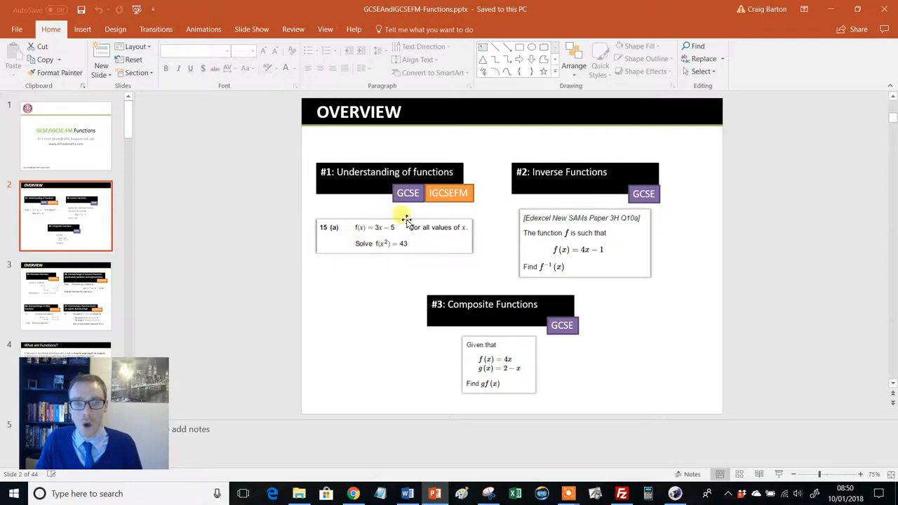
mouse_move(533, 337)
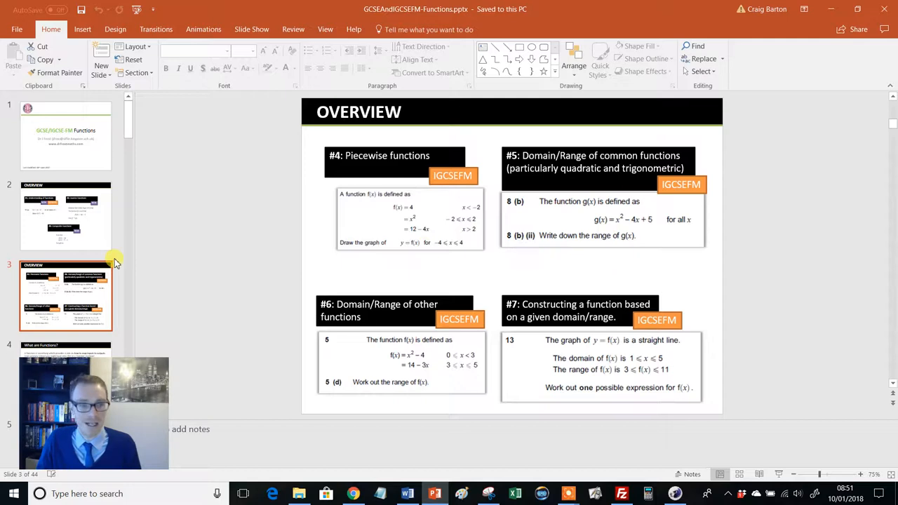
View slide 4 'What are Functions?' and slide 5 'Check Your Understanding'
click(65, 258)
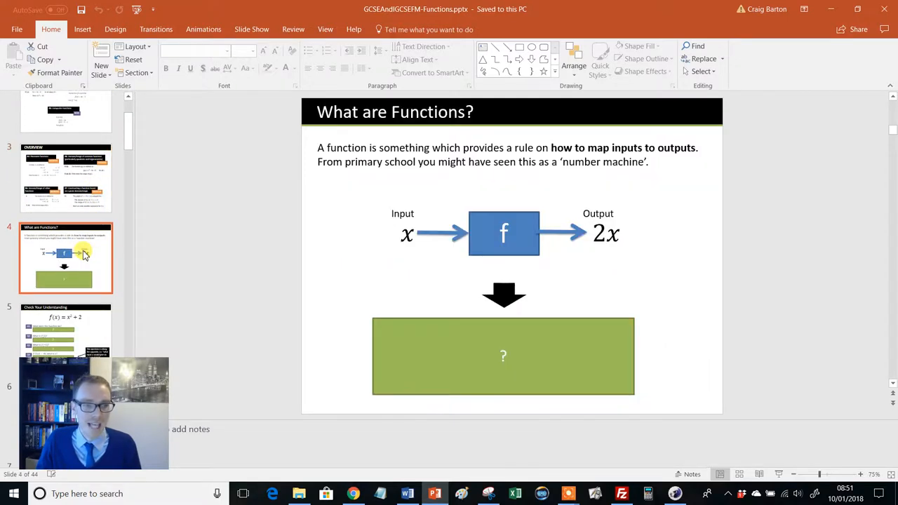
click(64, 330)
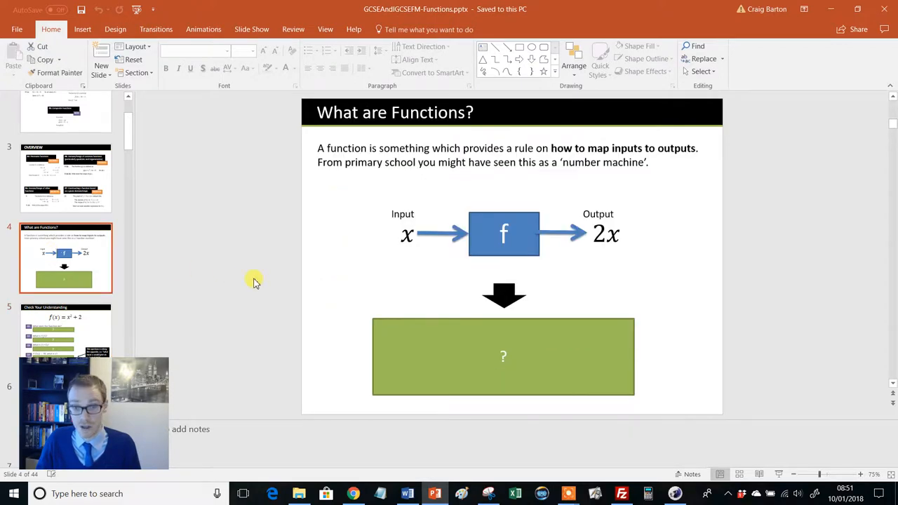
mouse_move(283, 287)
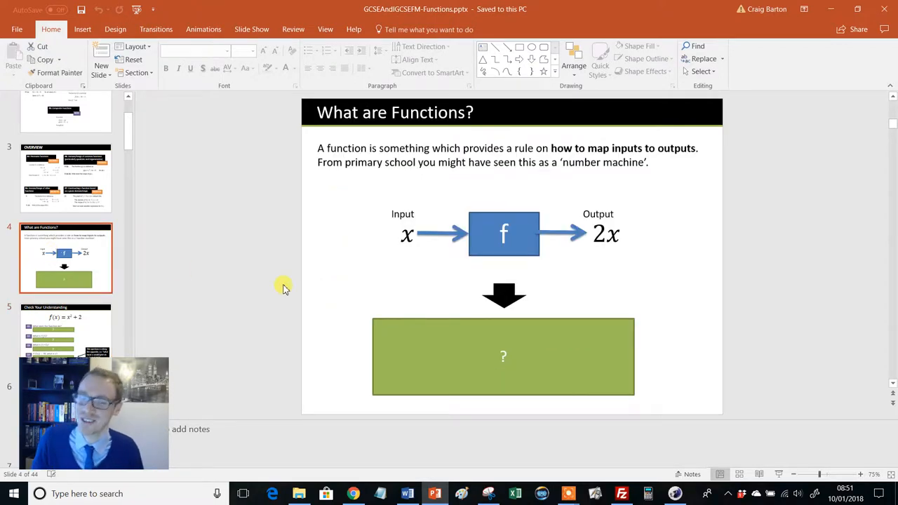
mouse_move(335, 331)
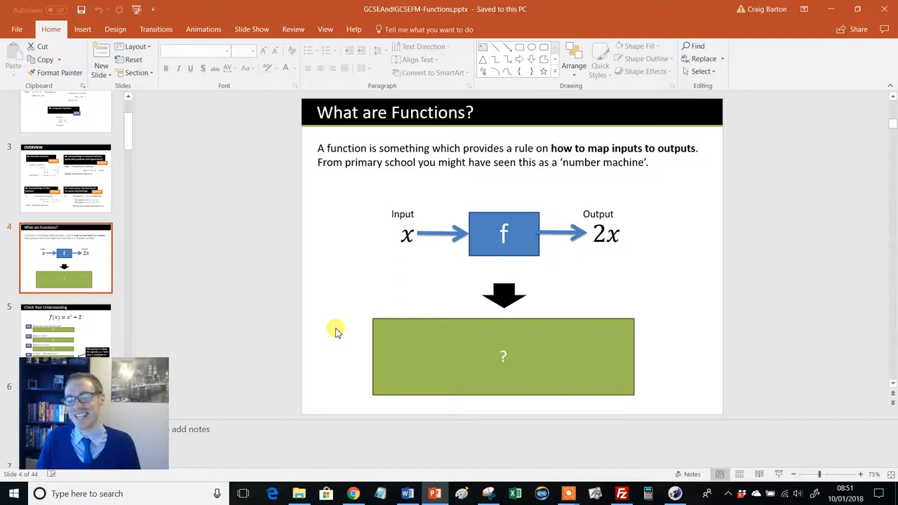
mouse_move(522, 362)
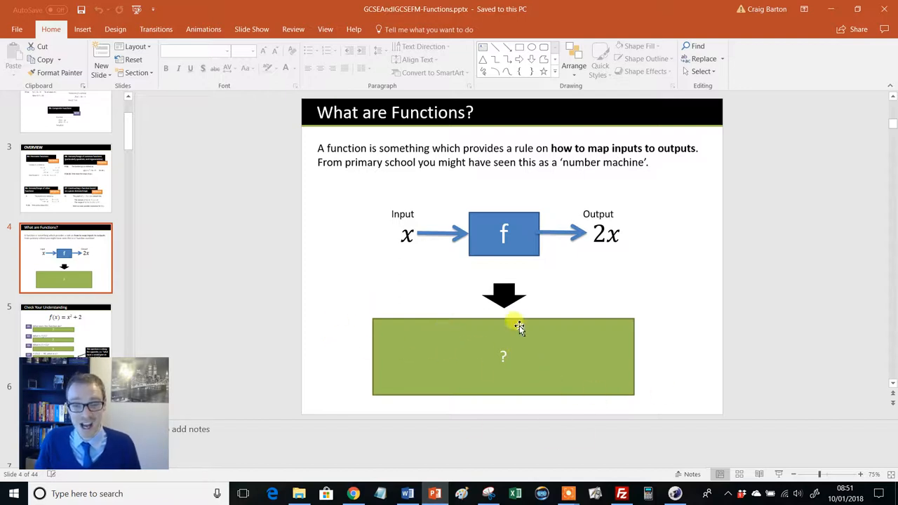
mouse_move(358, 311)
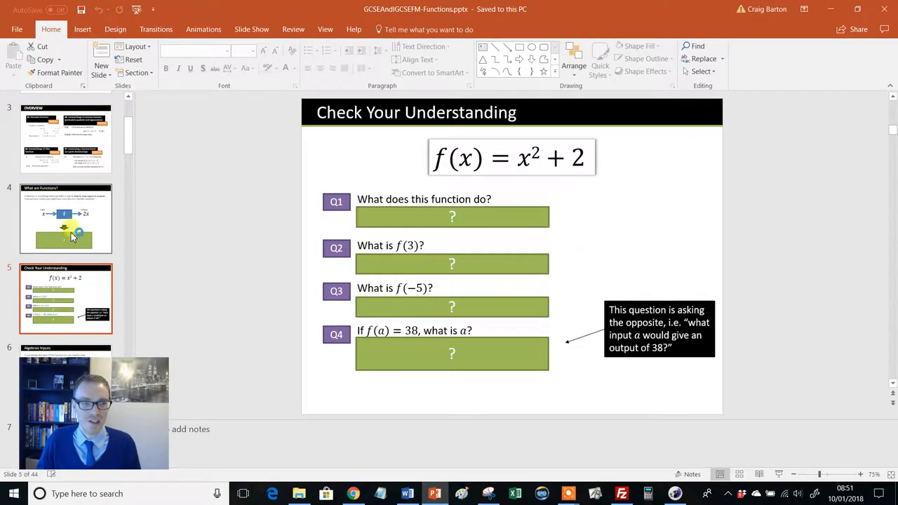
Return to 'What are Functions?', then move on to slide 6 'Algebraic Inputs'
click(64, 219)
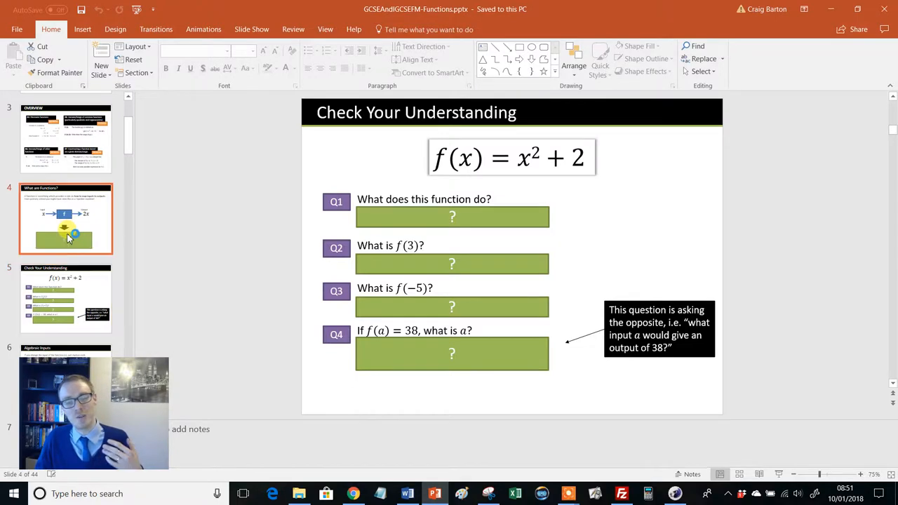
click(65, 217)
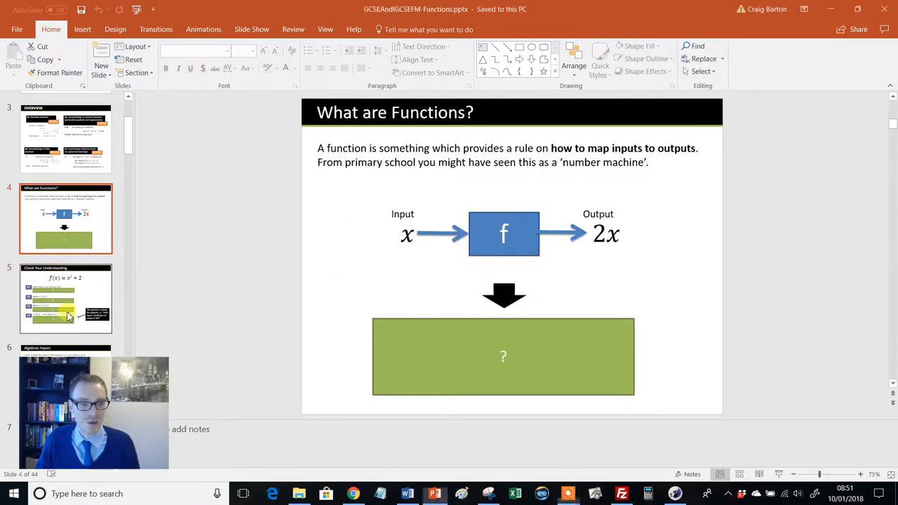
click(64, 297)
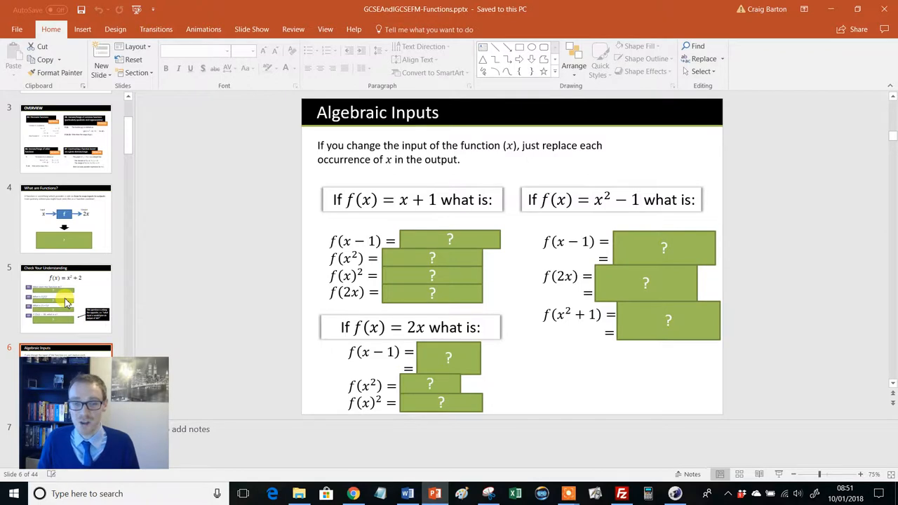
mouse_move(418, 183)
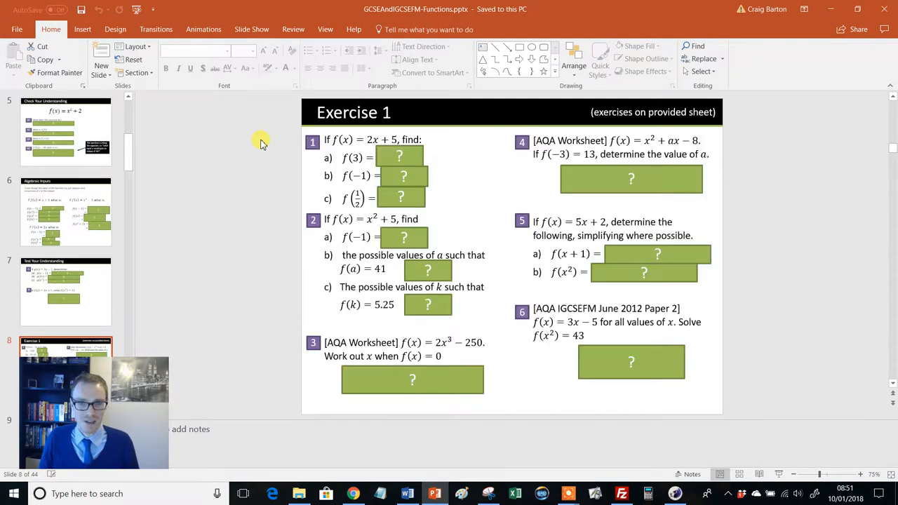
mouse_move(253, 306)
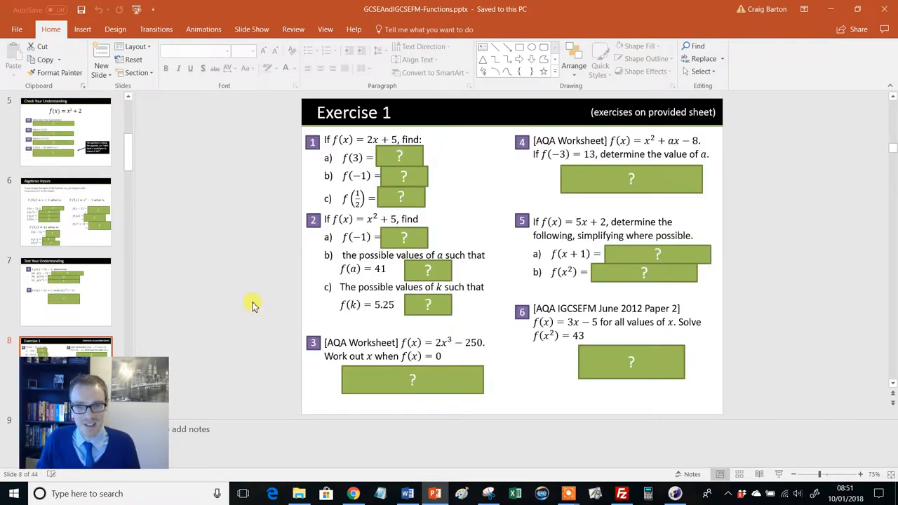
mouse_move(592, 129)
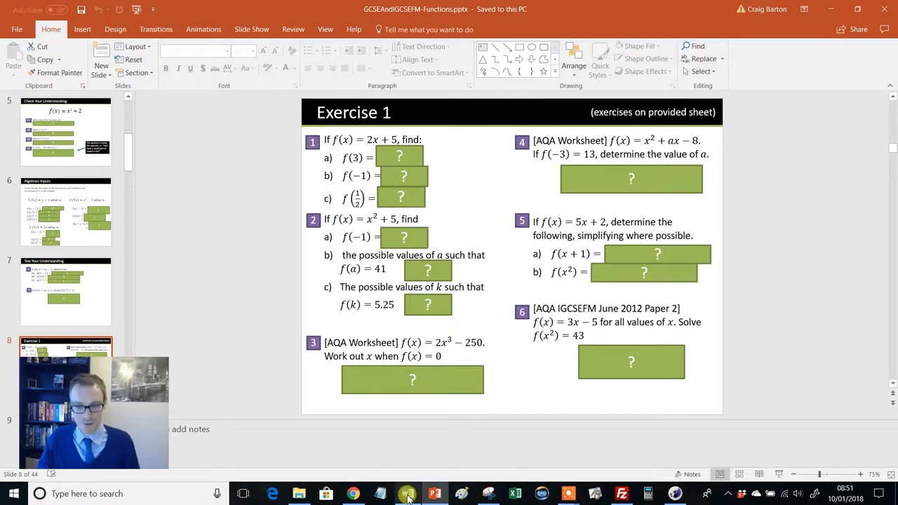
Step through both Exercise 1 question slides to reach slide 10 'Inverse Functions'
click(406, 494)
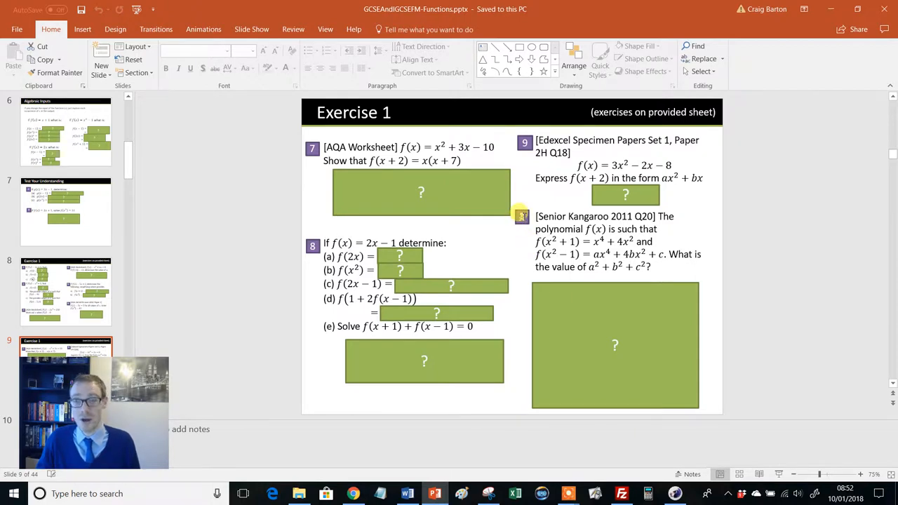
mouse_move(685, 330)
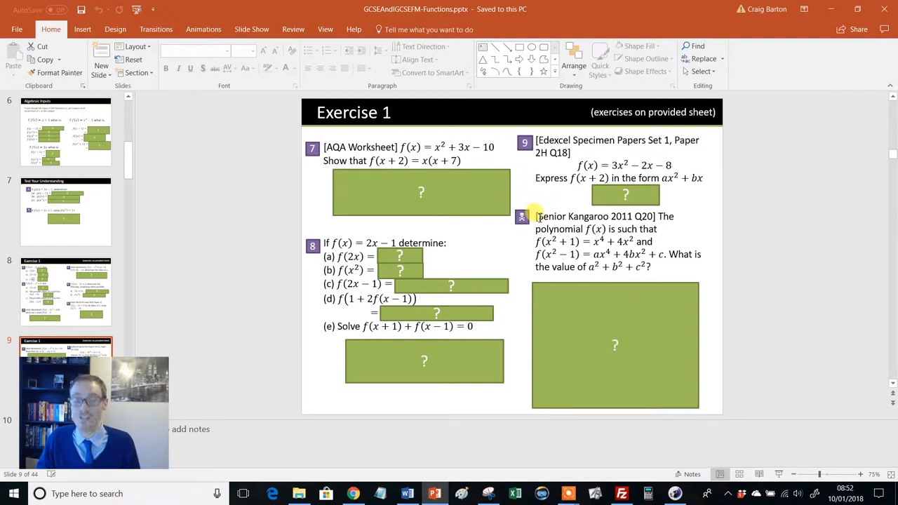
mouse_move(526, 235)
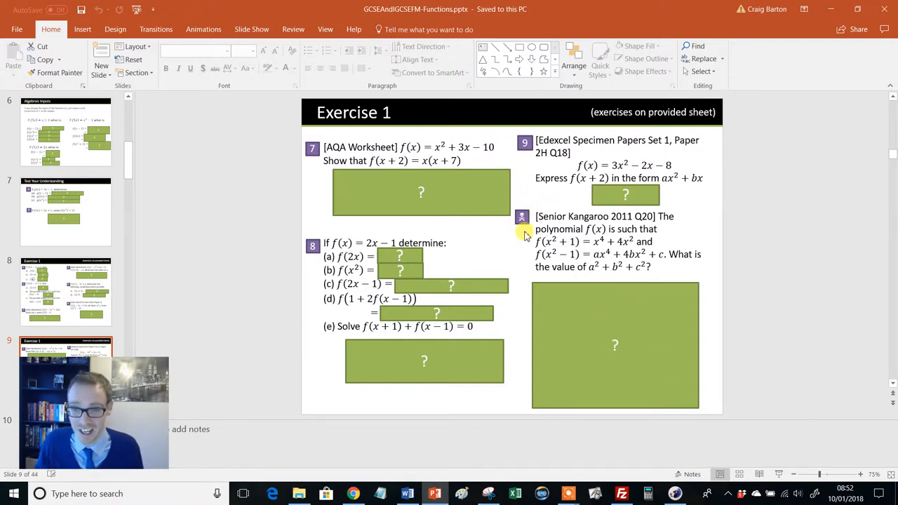
click(64, 289)
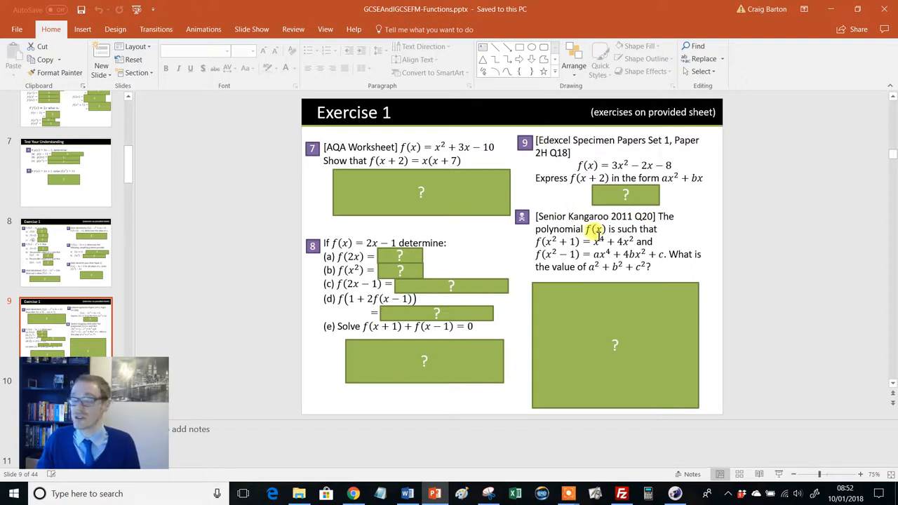
mouse_move(610, 287)
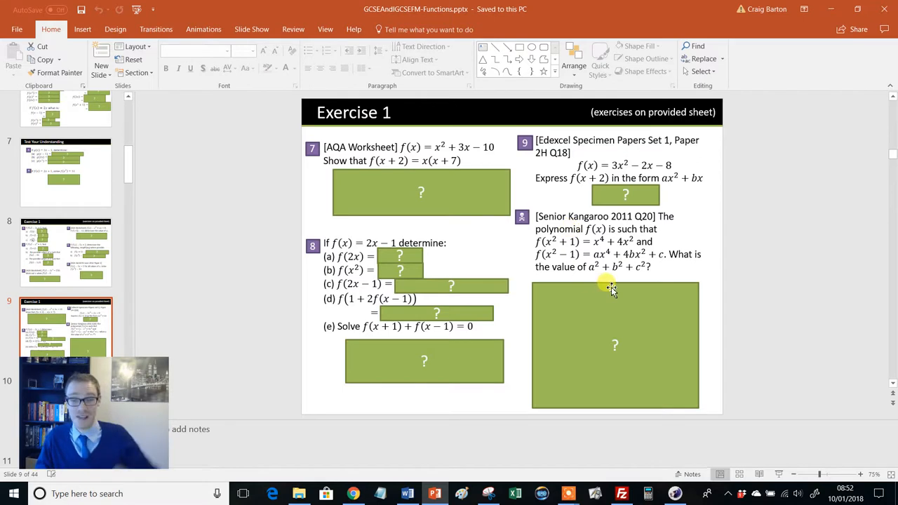
mouse_move(572, 255)
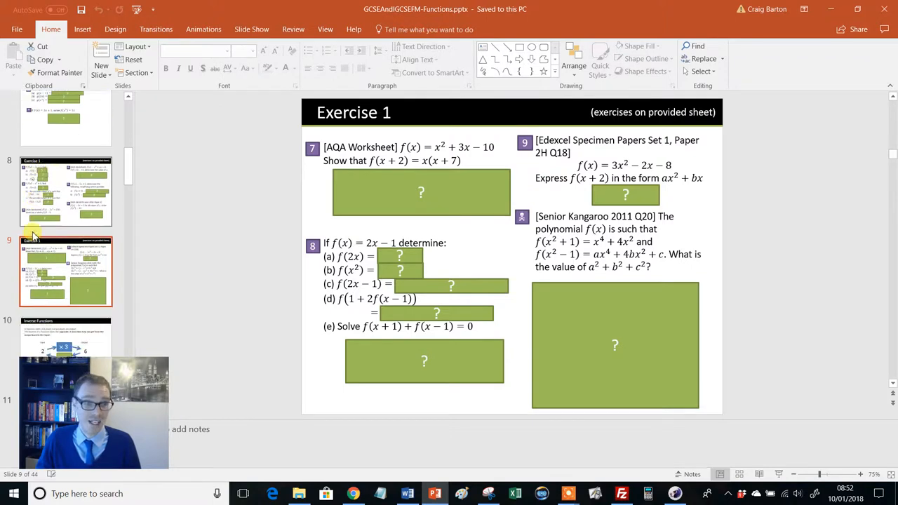
click(64, 254)
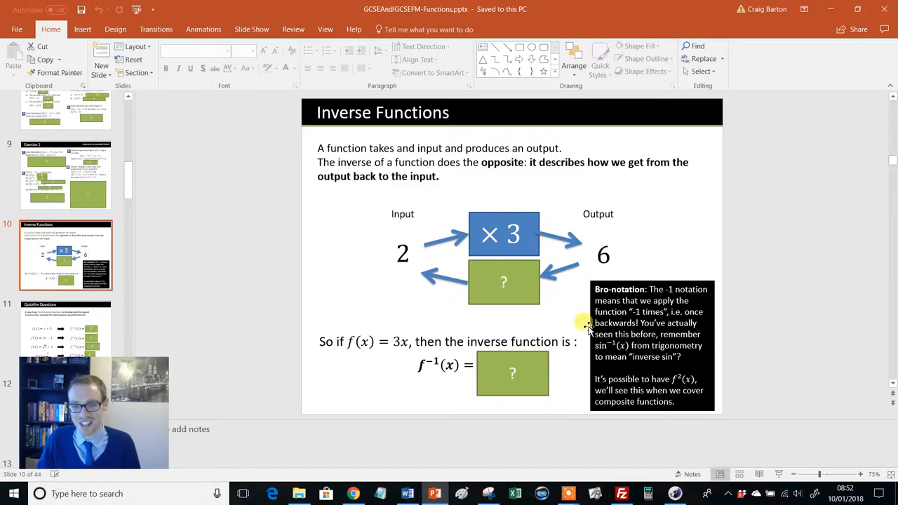
mouse_move(160, 272)
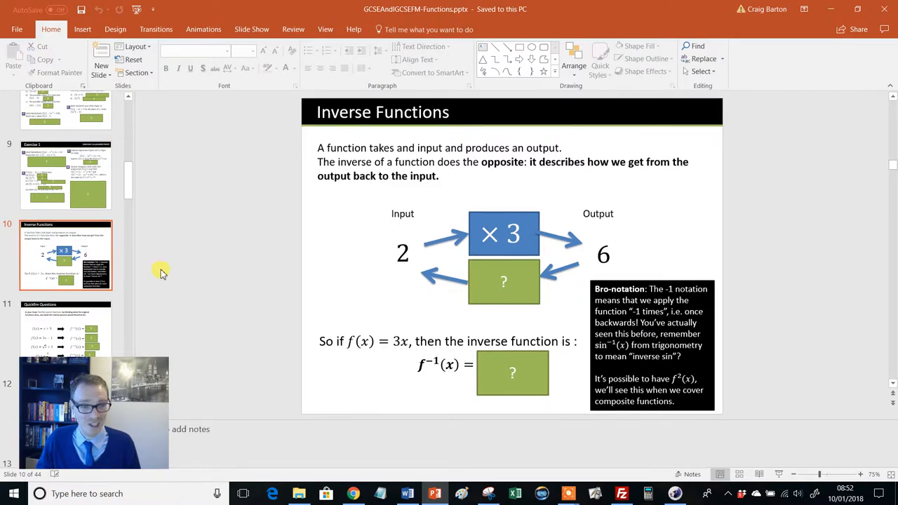
Pass the Composite Functions slide and land on slide 15 'Exercise 2'
click(64, 328)
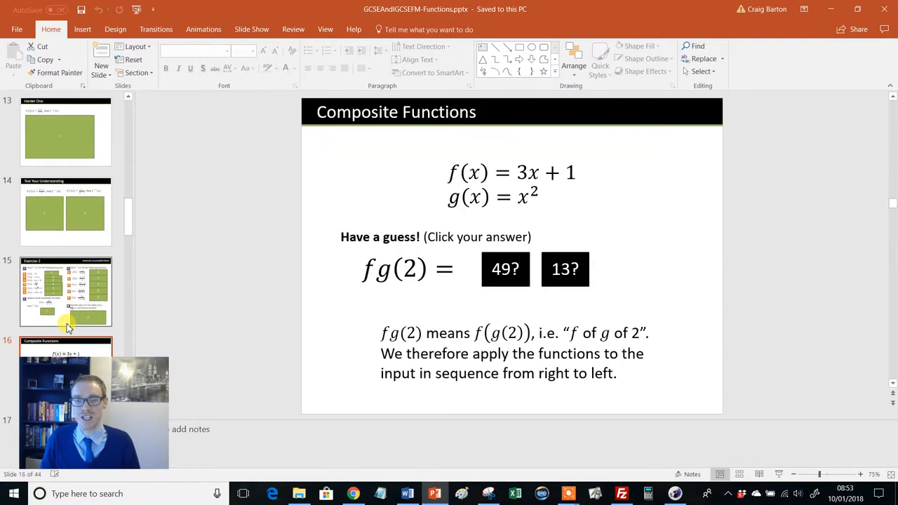
click(64, 290)
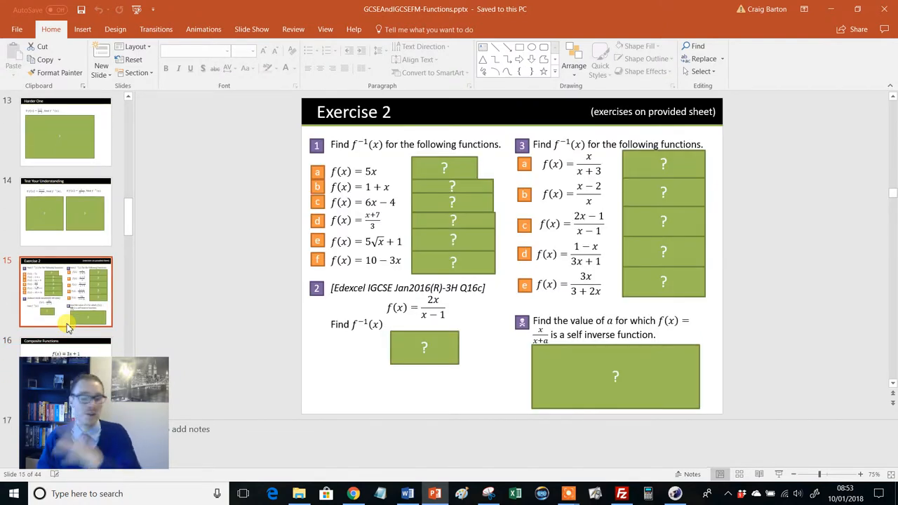
mouse_move(87, 320)
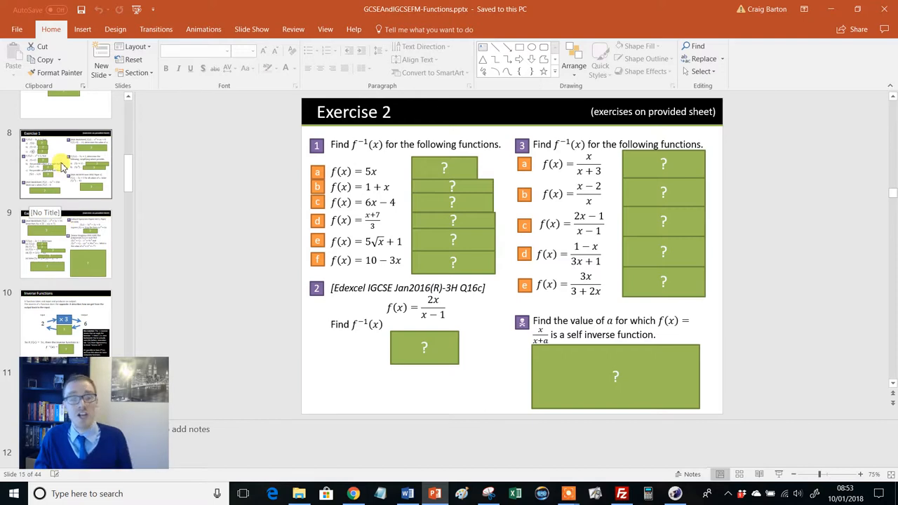
Go back to slide 9, Exercise 1 questions 7 to 9 with the Senior Kangaroo item
click(64, 244)
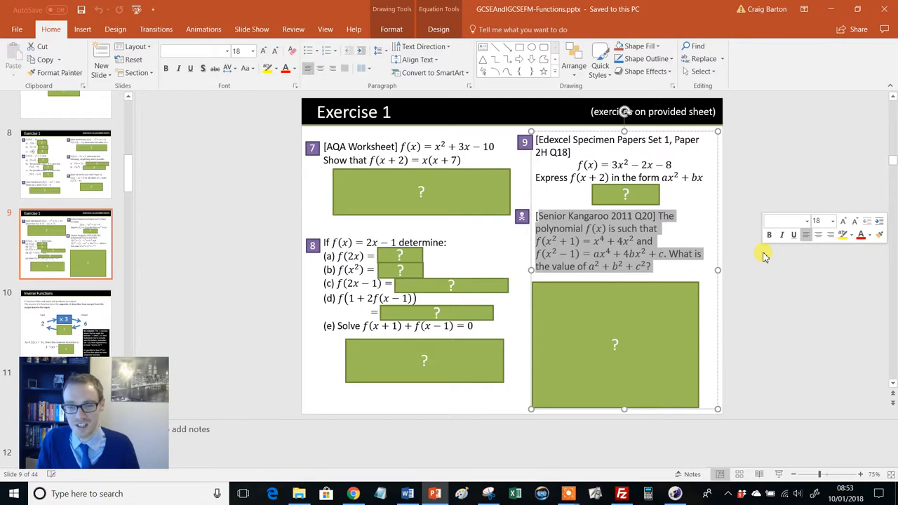
mouse_move(752, 274)
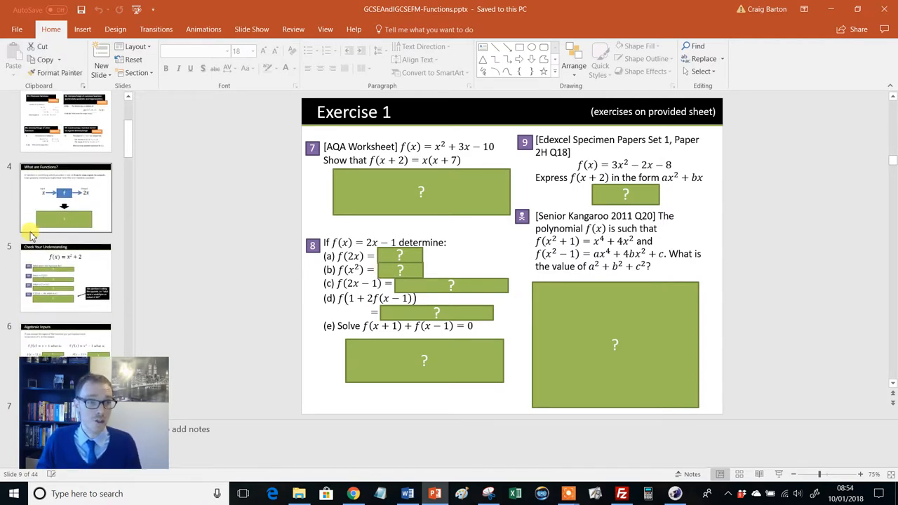
Revisit slide 4 'What are Functions?', scan the thumbnails, then switch to the TES page in Chrome
click(65, 199)
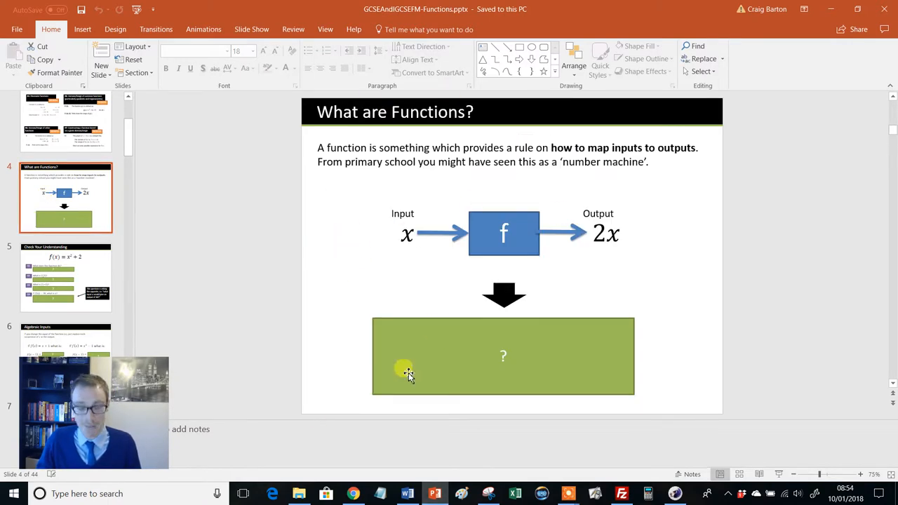
mouse_move(510, 372)
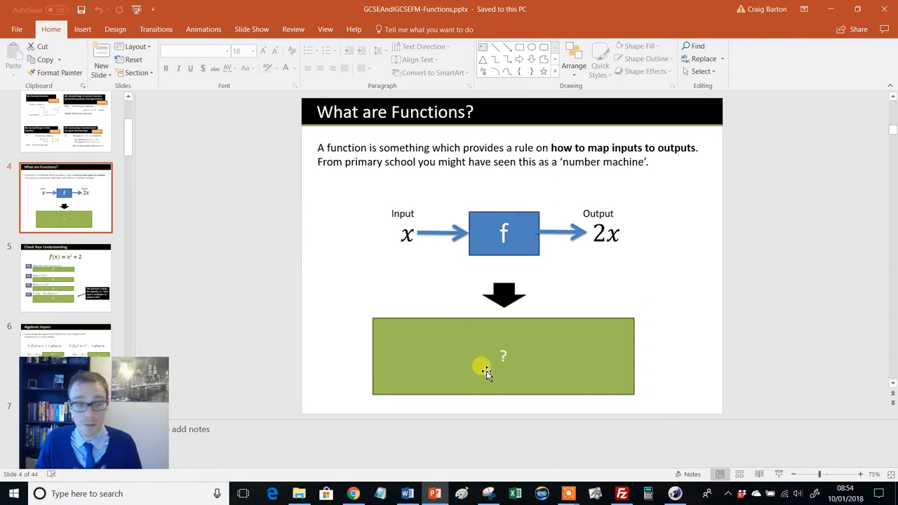
scroll(down, 3)
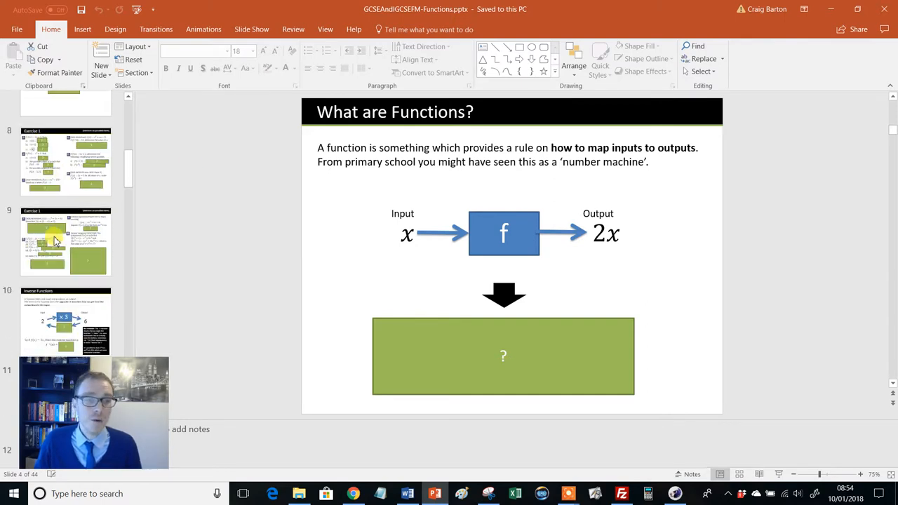
scroll(down, 3)
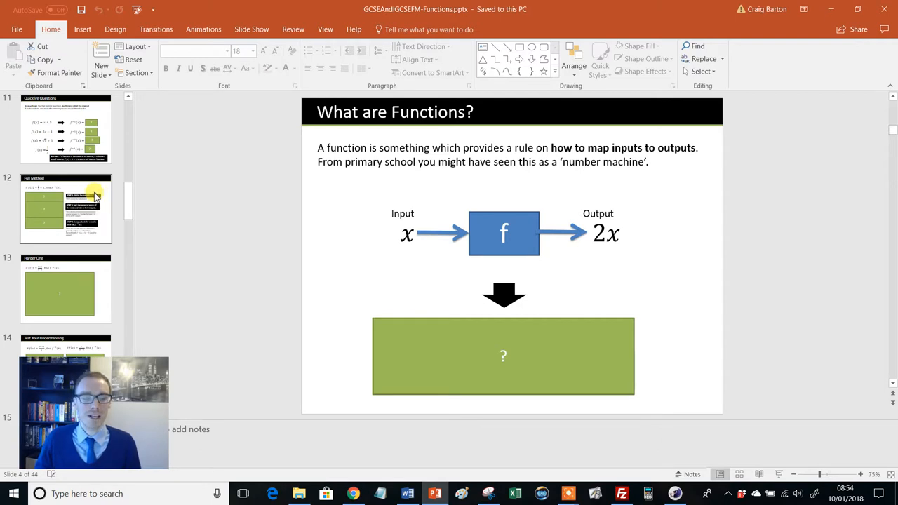
scroll(down, 3)
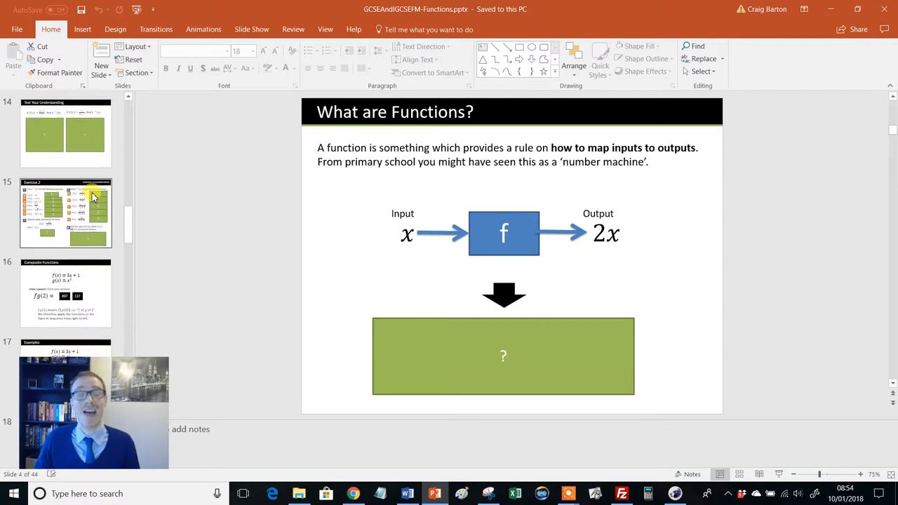
mouse_move(183, 232)
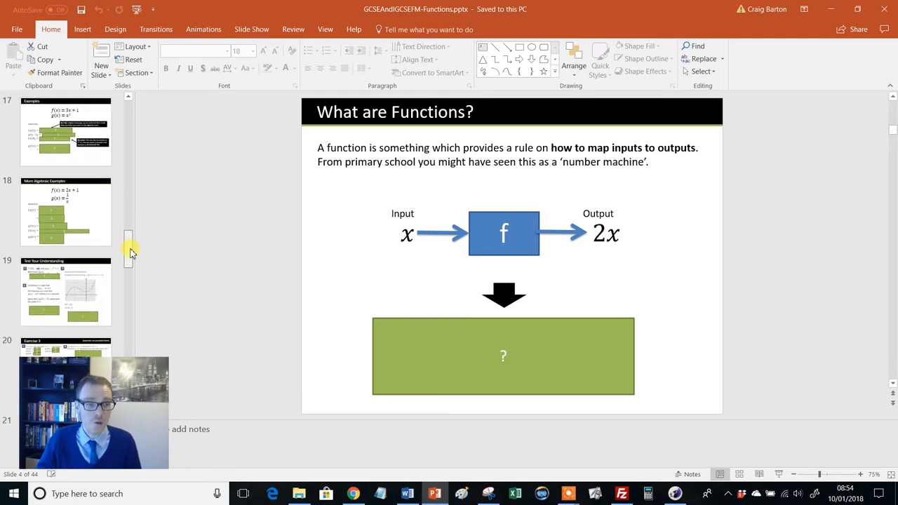
click(65, 288)
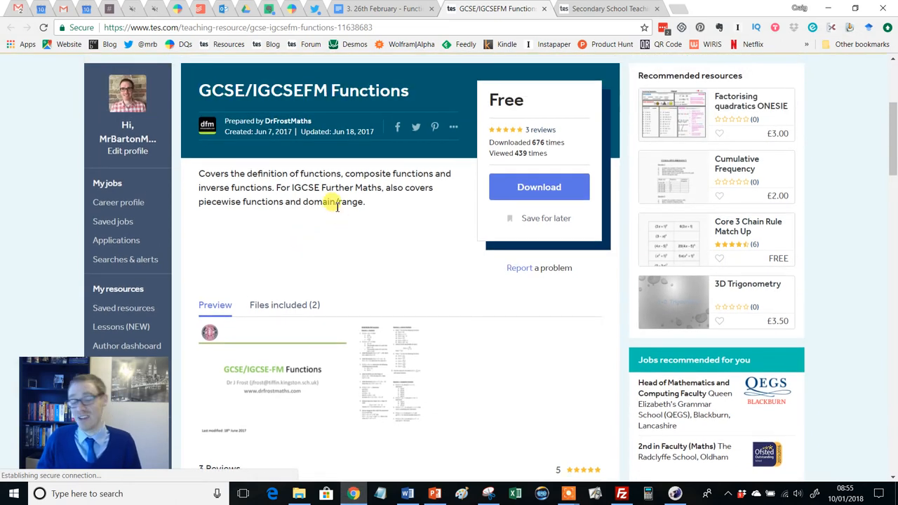
Scroll the TES Functions page down to its preview, included files and reviews
scroll(down, 3)
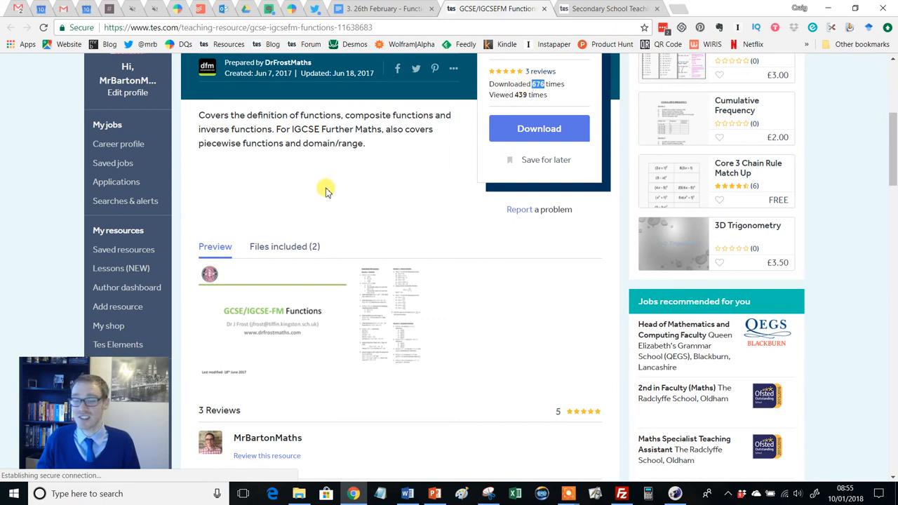
mouse_move(315, 225)
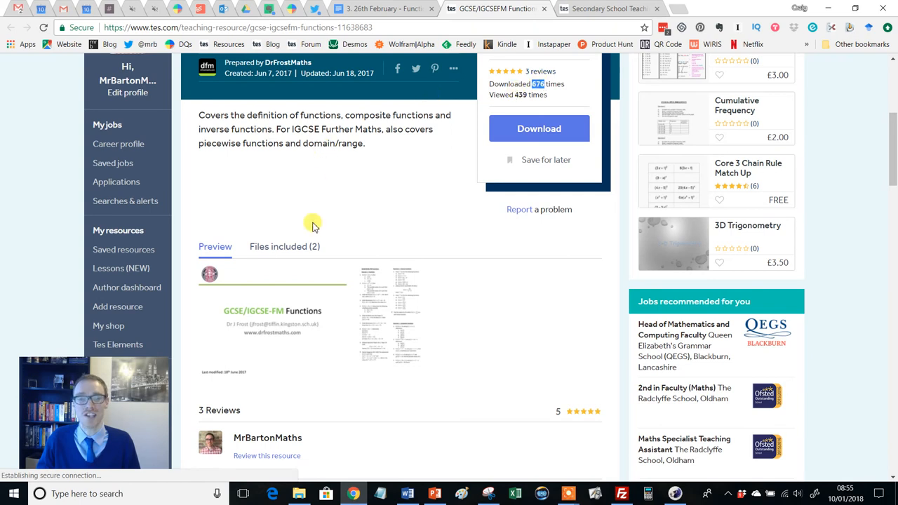
scroll(down, 3)
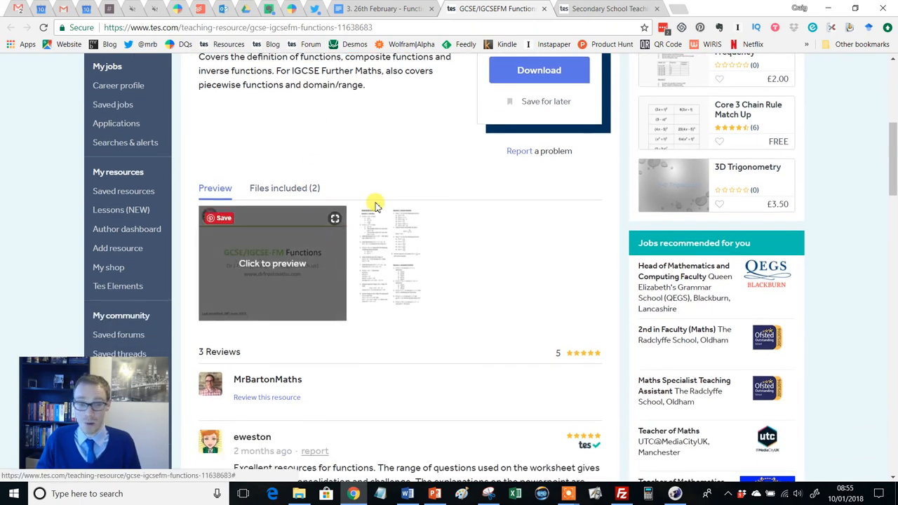